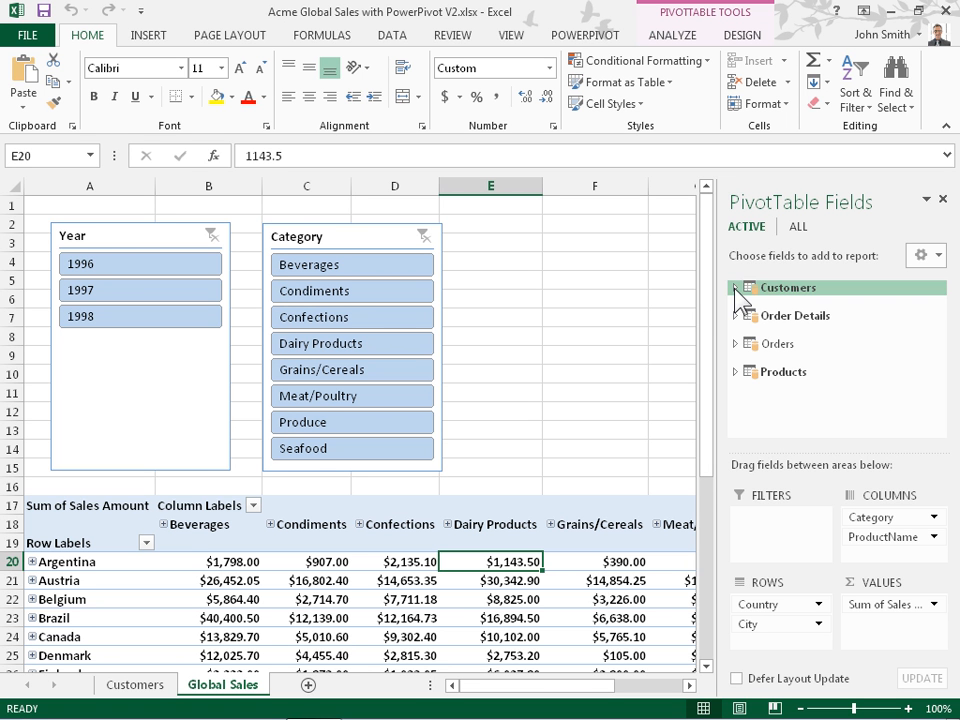
- Expand the Customers table in the field list and scroll to its Region field
click(736, 288)
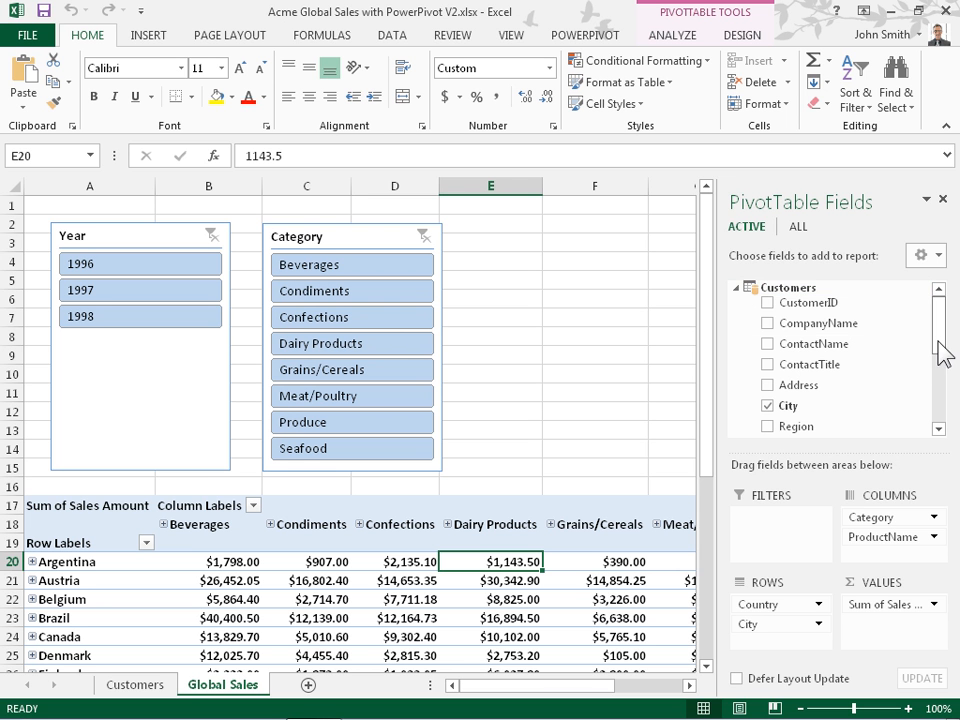
scroll(down, 3)
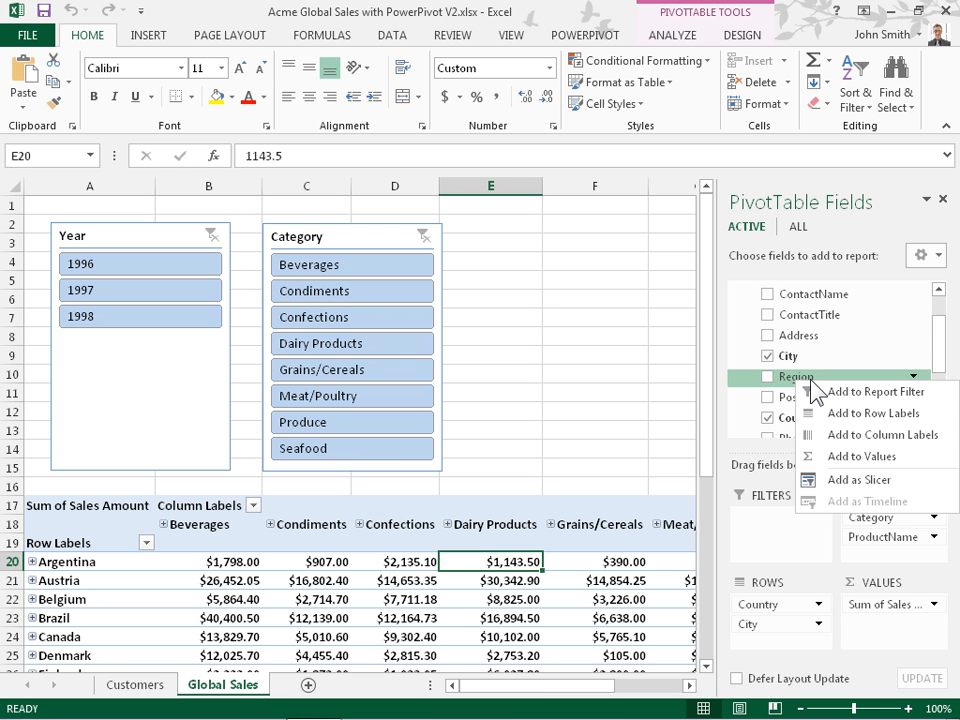
mouse_move(860, 480)
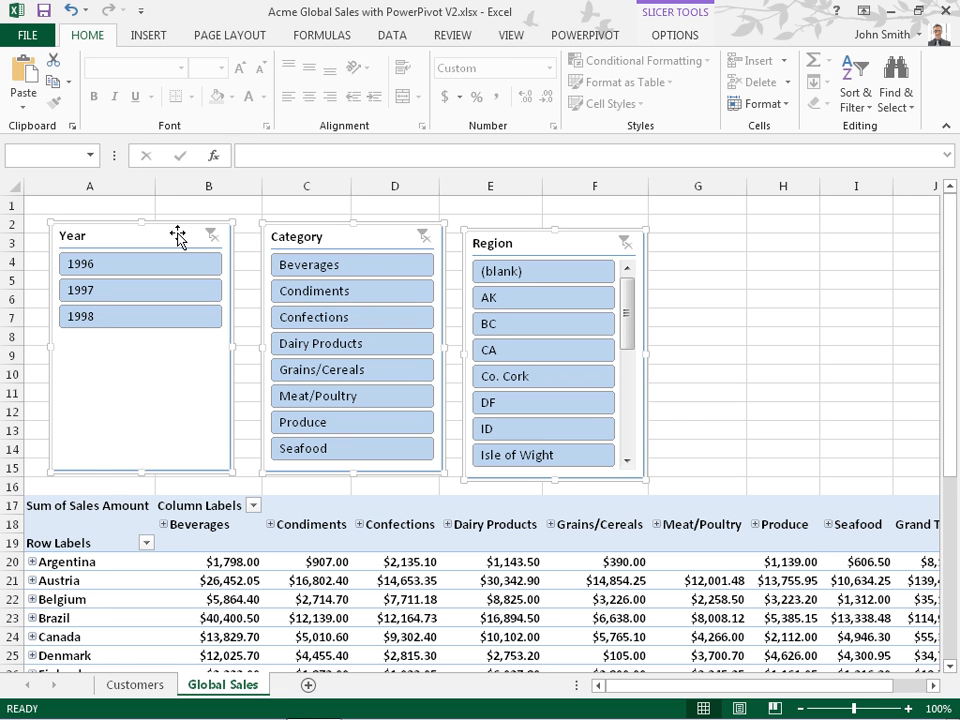
- Align the Region, Category and Year slicers horizontally in one row via POWERPIVOT
click(584, 34)
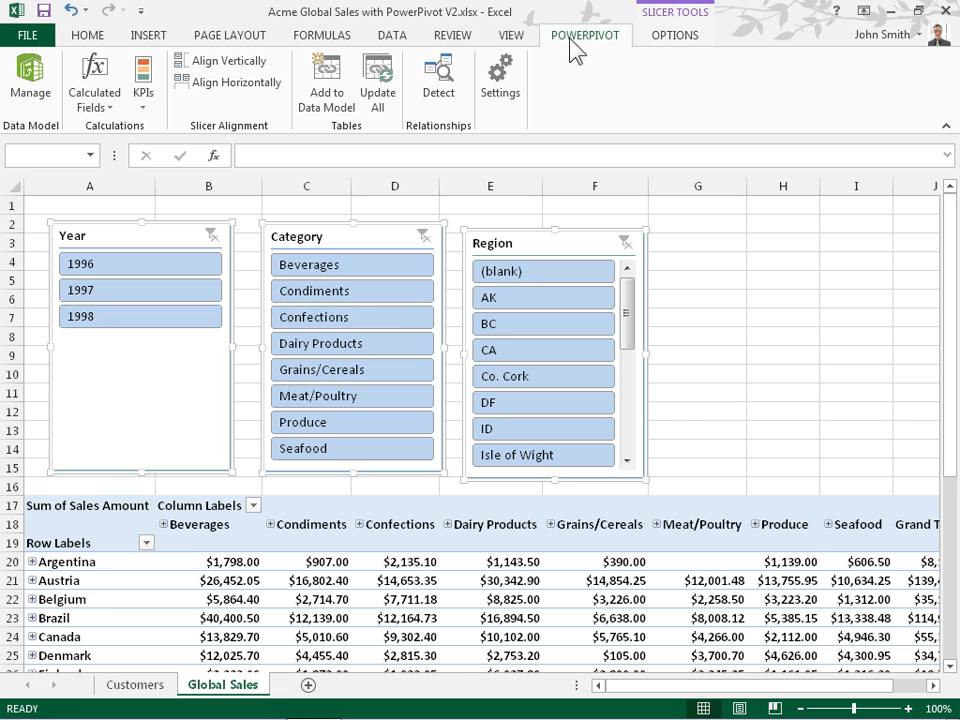
mouse_move(284, 138)
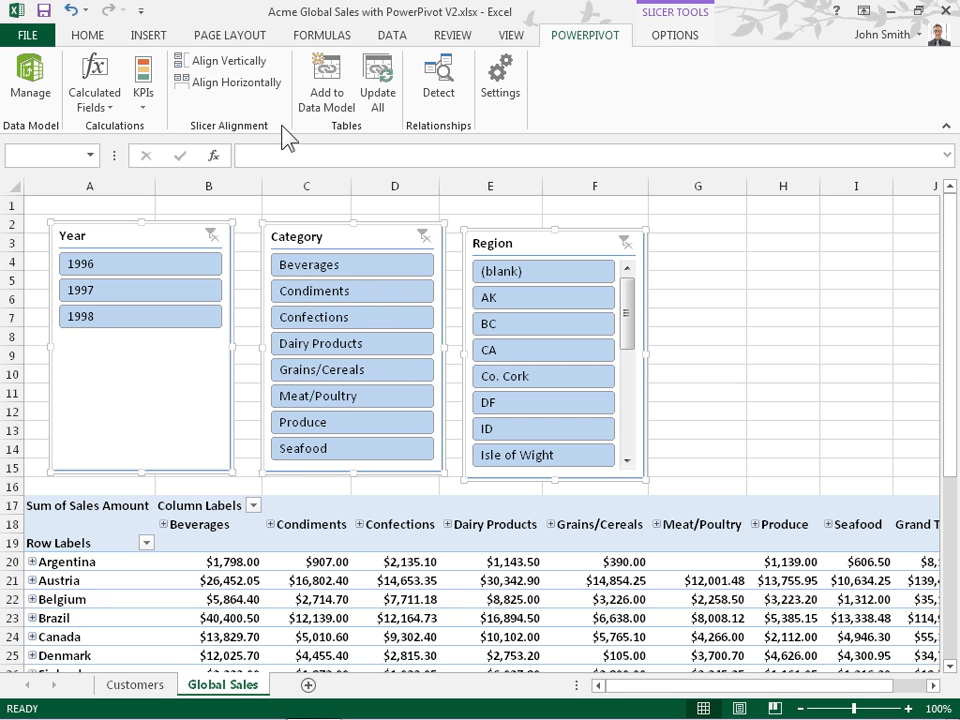
mouse_move(224, 60)
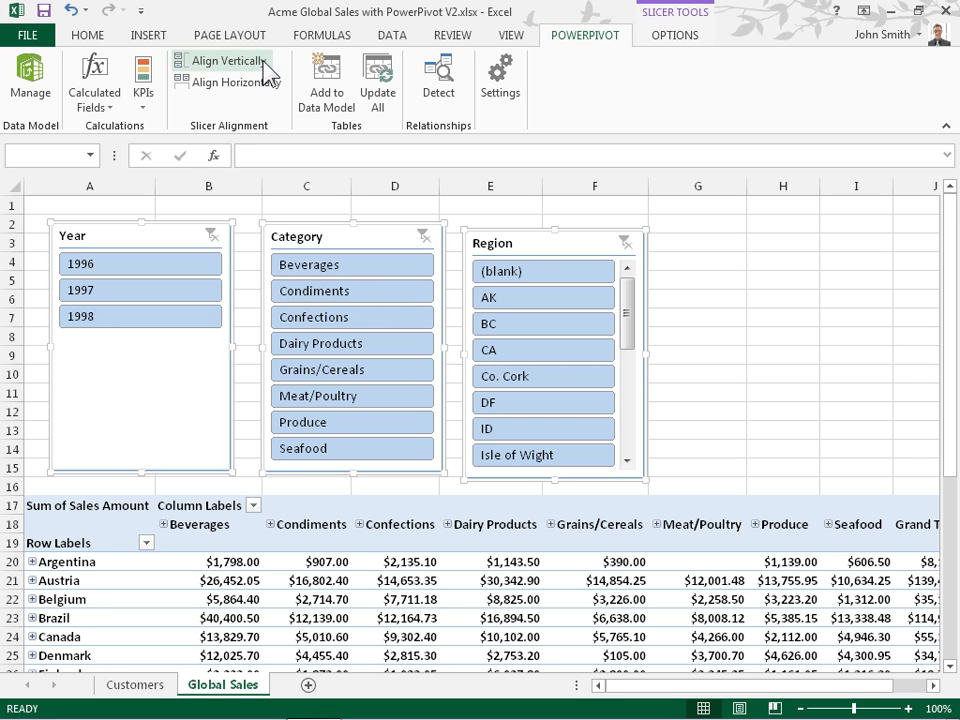
mouse_move(220, 60)
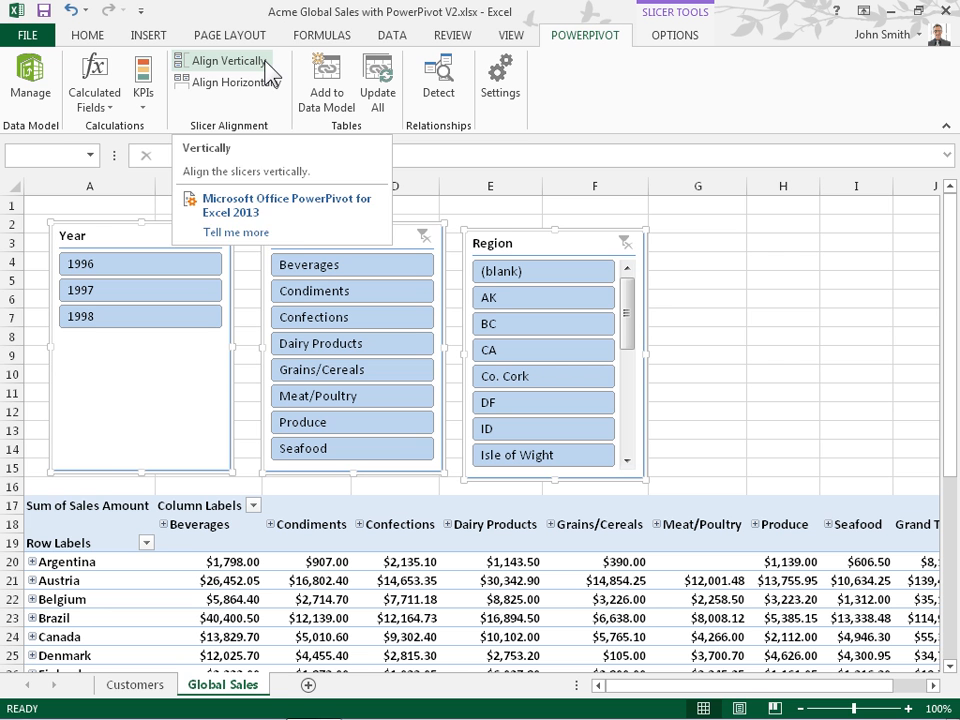
click(230, 82)
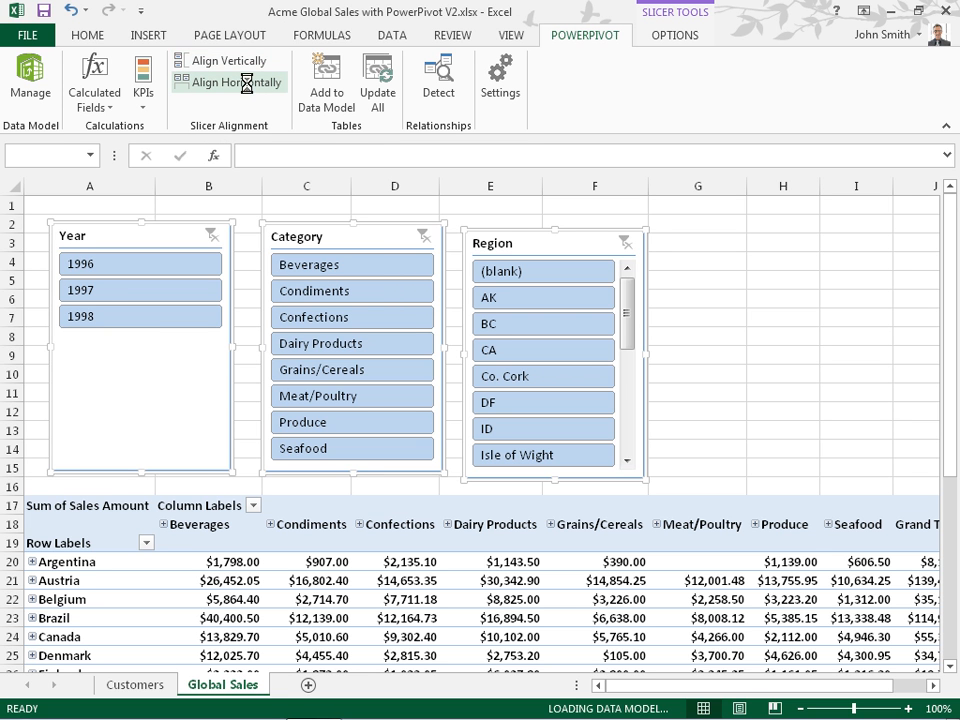
click(224, 80)
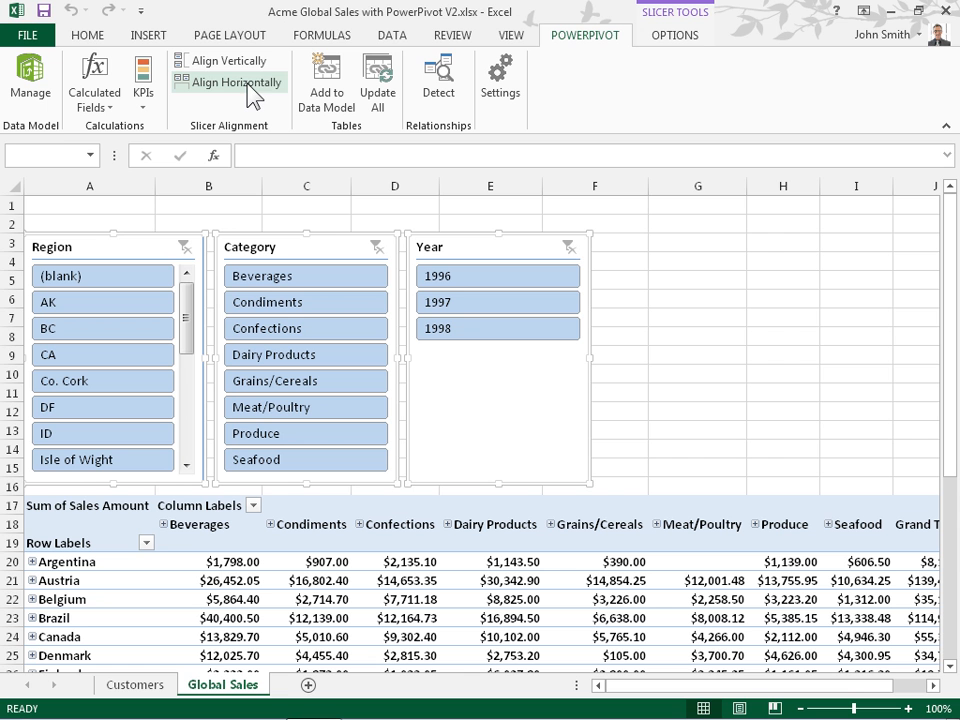
click(616, 262)
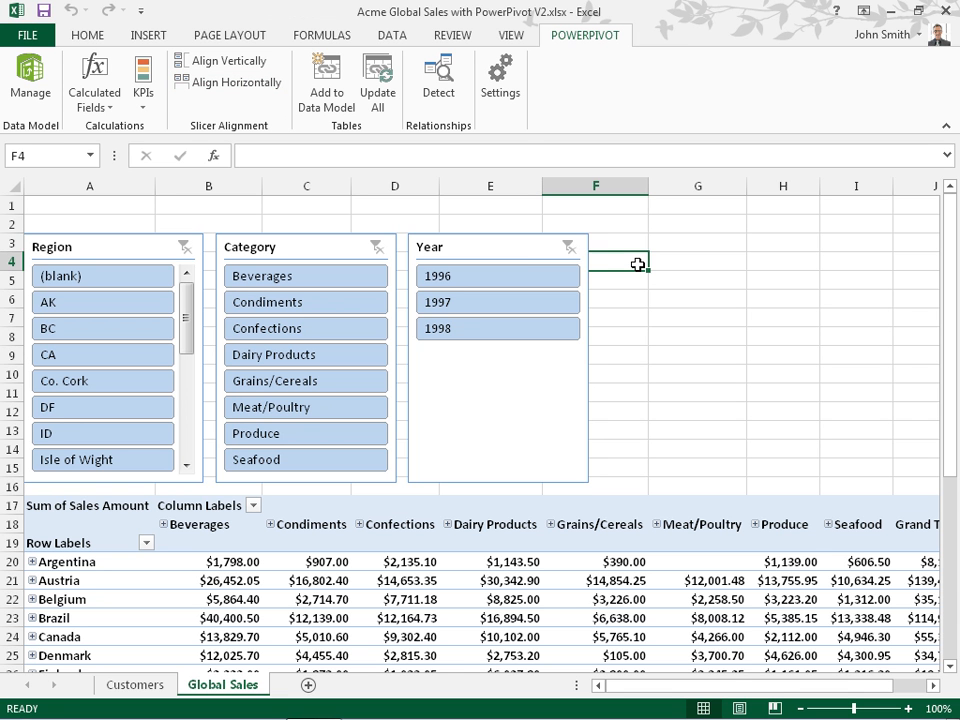